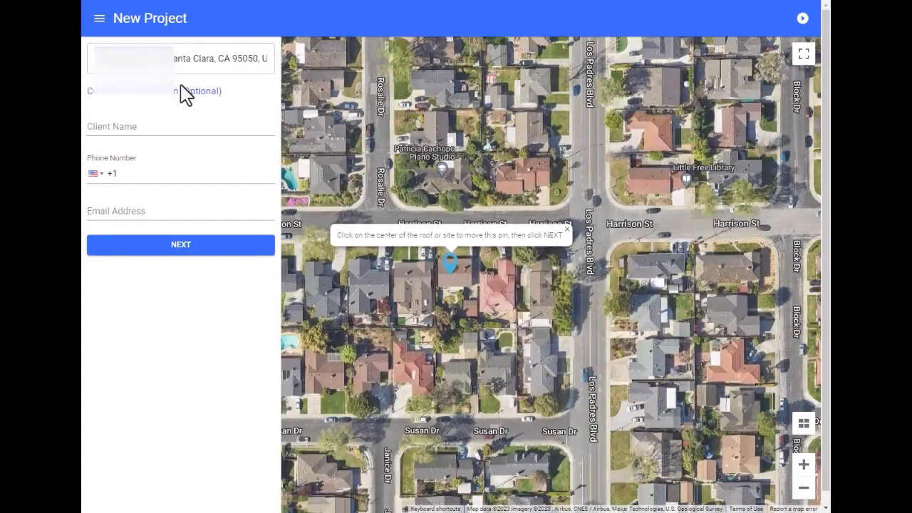
Step: Confirm the pinned Santa Clara location and scroll the Project Details down to Energy Consumption
left_click(179, 245)
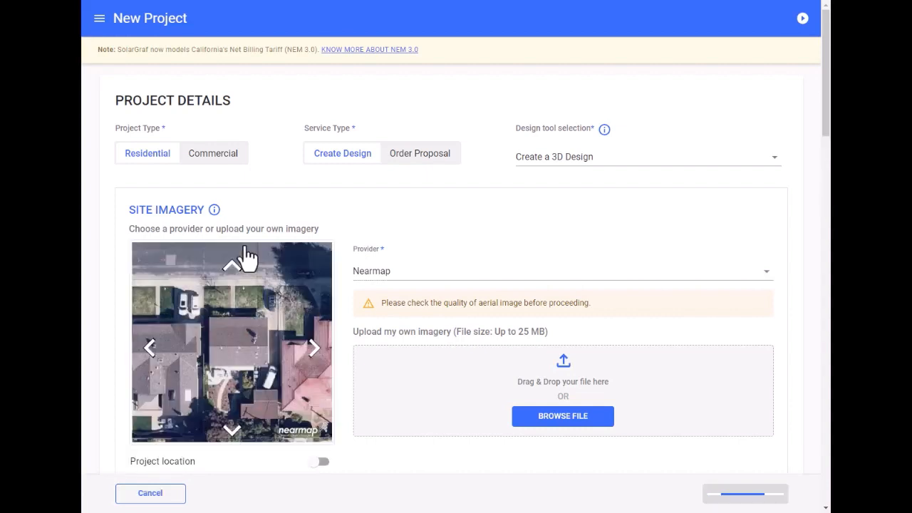
scroll("down", 3)
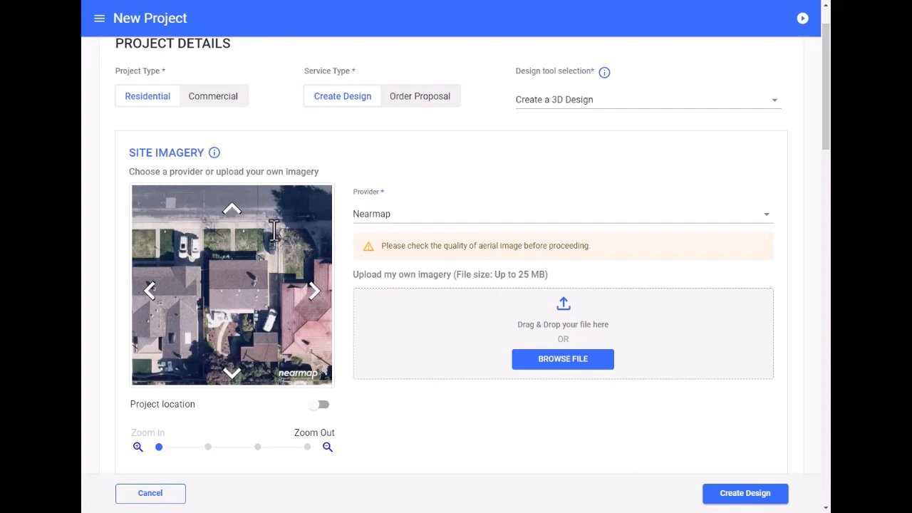
scroll("down", 3)
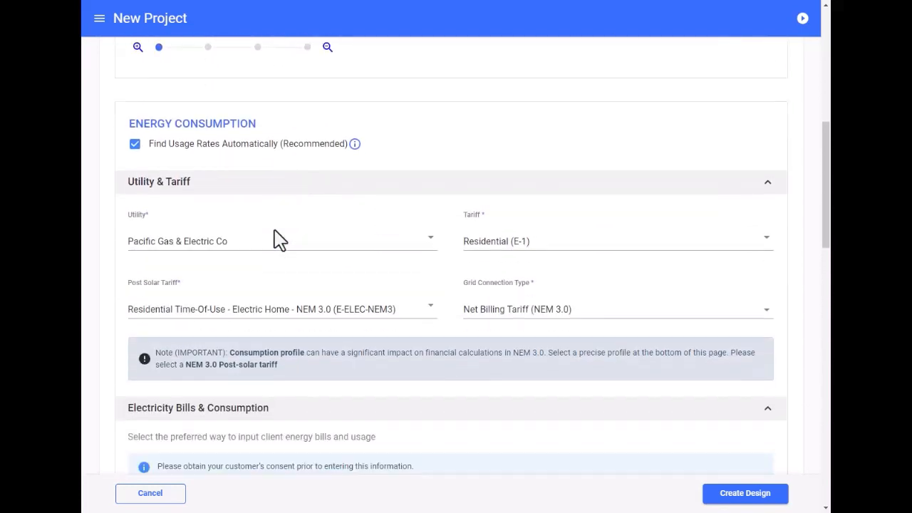
left_click(278, 241)
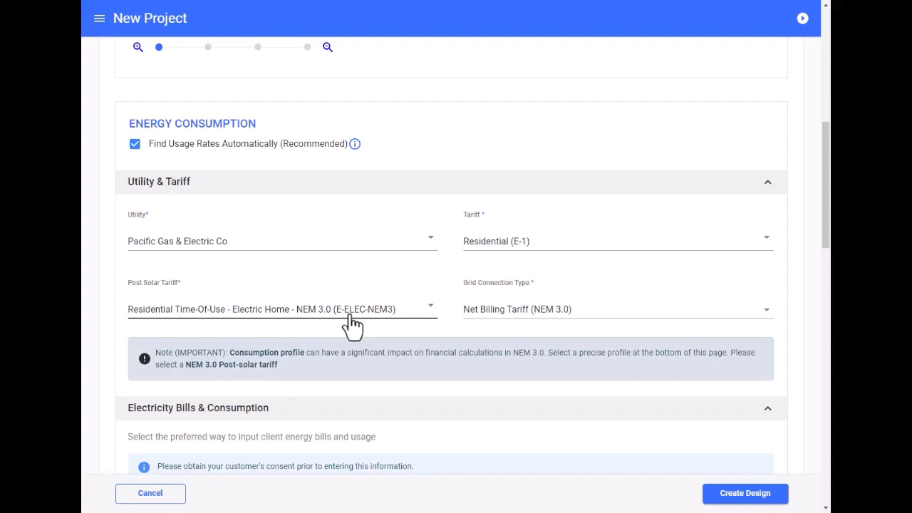
mouse_move(544, 315)
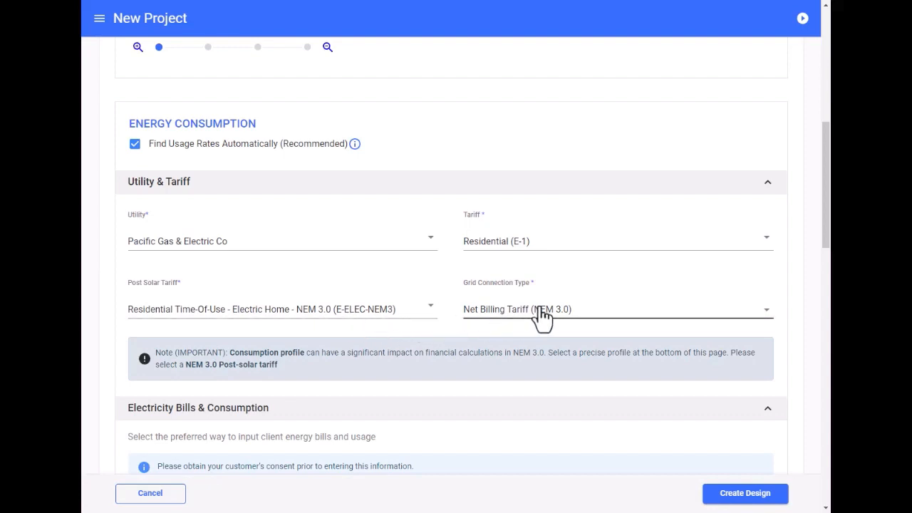
scroll("down", 3)
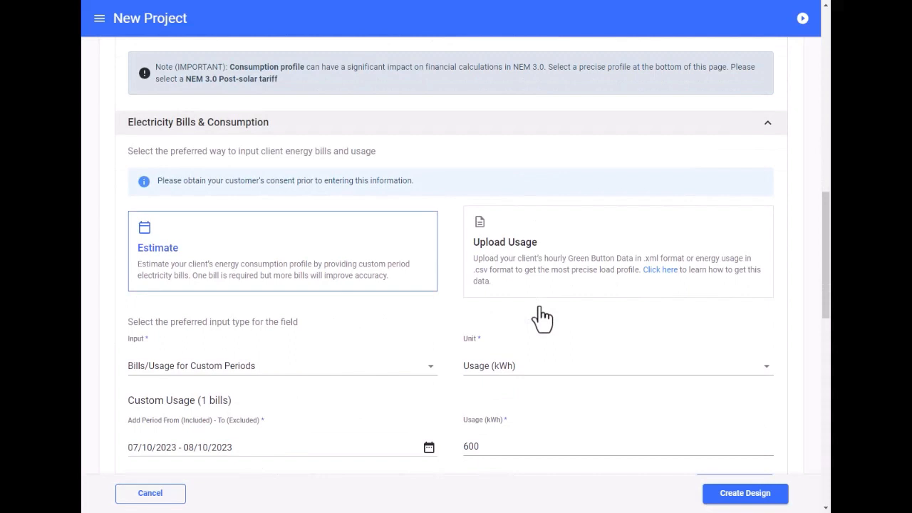
mouse_move(285, 242)
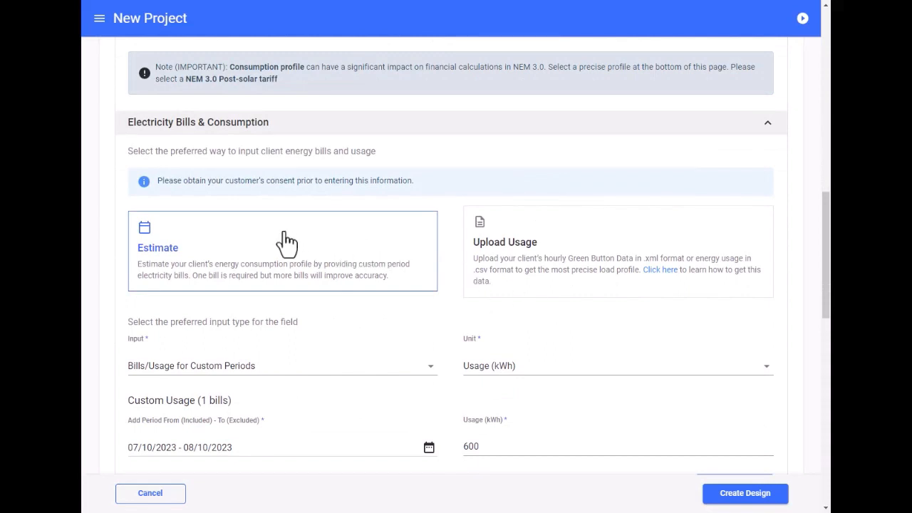
Step: Keep Bills/Usage for Custom Periods as the estimate input and enter 900 kWh usage
left_click(282, 365)
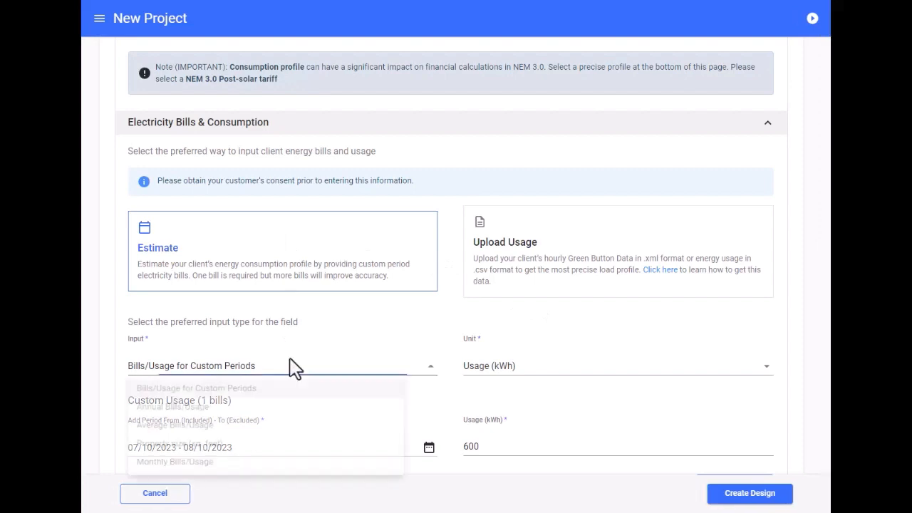
left_click(278, 365)
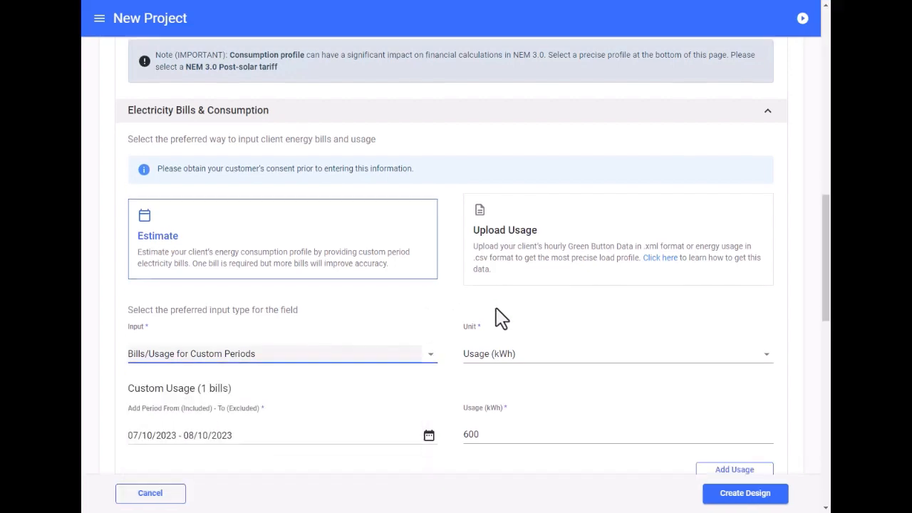
scroll("down", 3)
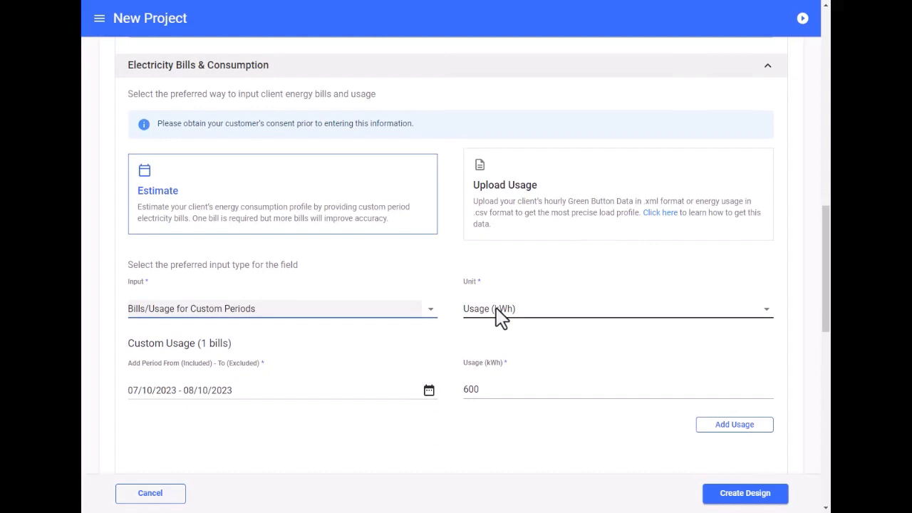
mouse_move(564, 331)
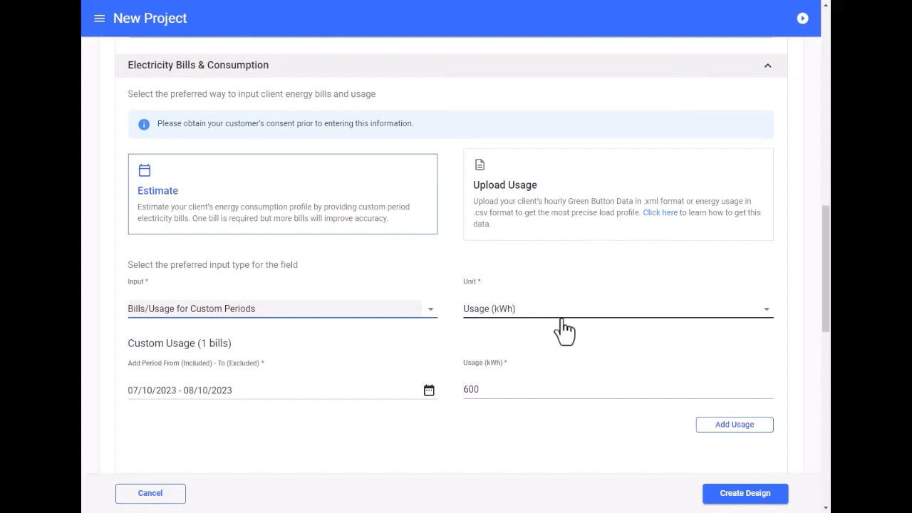
type("900")
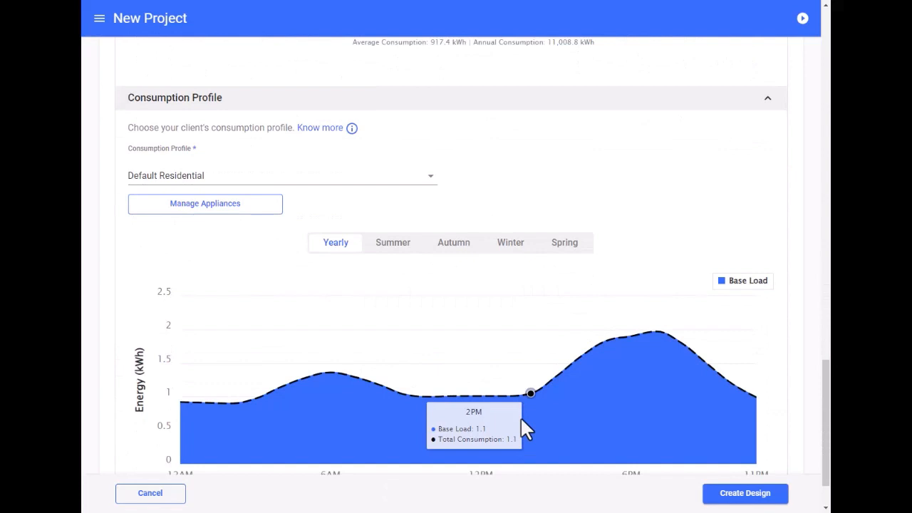
left_click(283, 176)
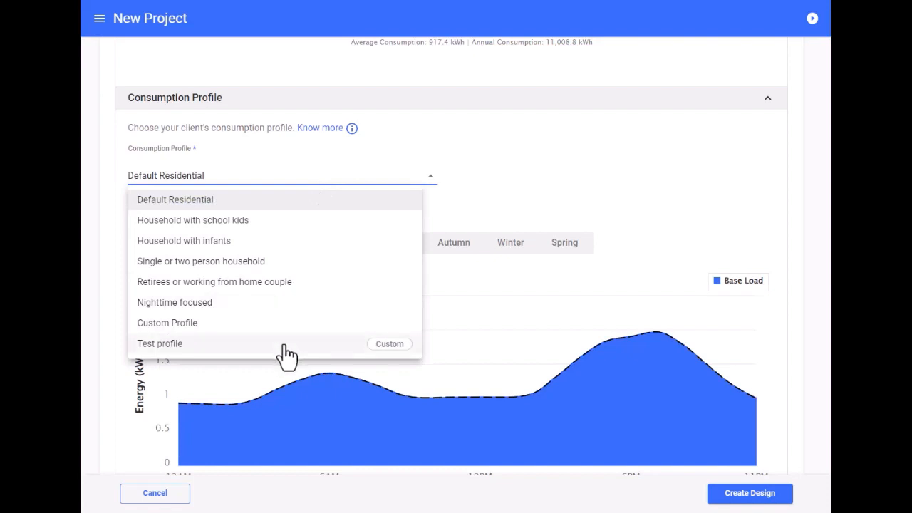
mouse_move(555, 199)
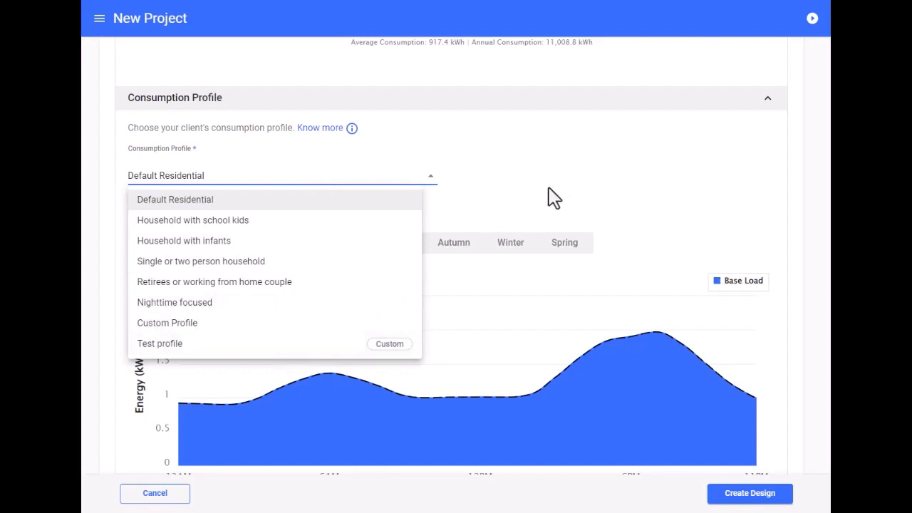
left_click(174, 199)
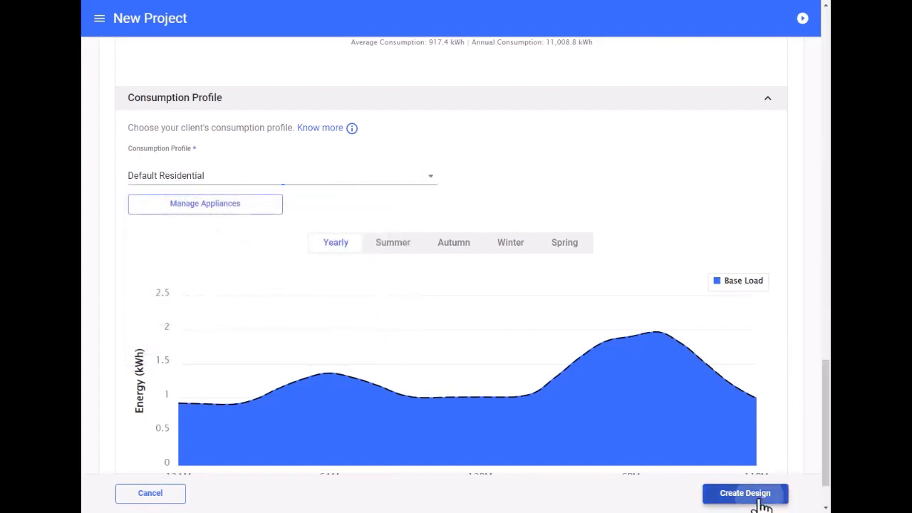
Step: Create the design and run the Wizard to auto-detect the roof, obstructions and tree heights
left_click(744, 493)
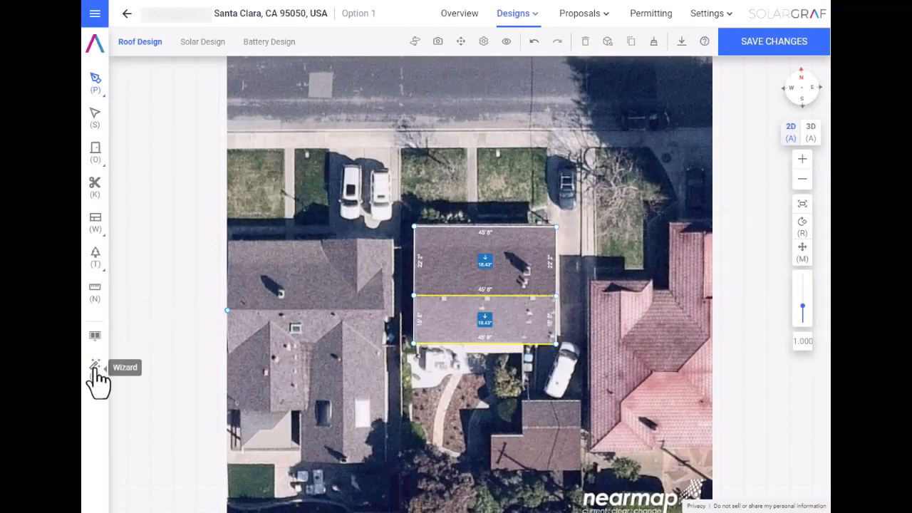
left_click(94, 364)
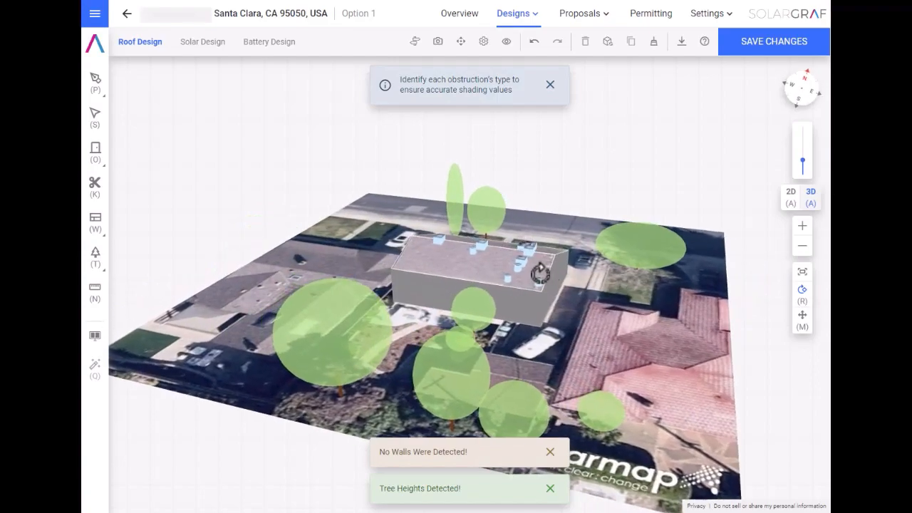
Step: Switch to Solar Design and expand the production and shading details panel
left_click(202, 42)
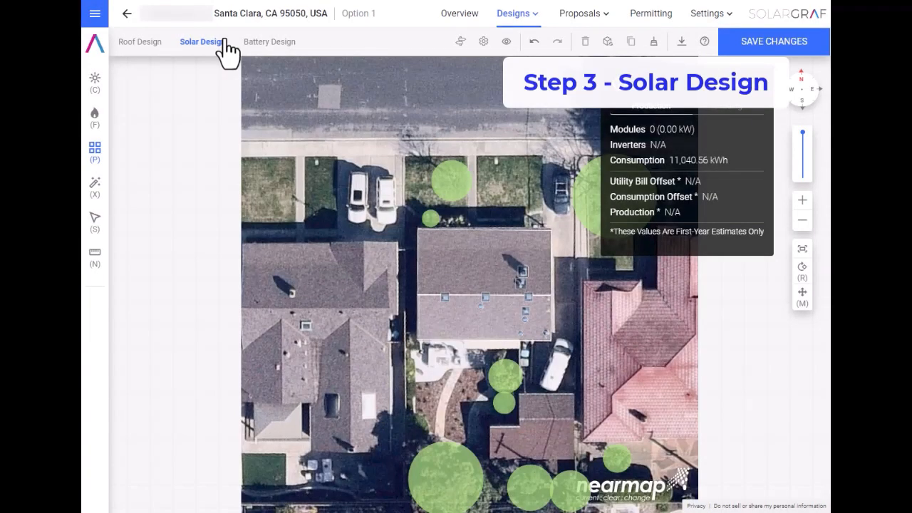
left_click(94, 79)
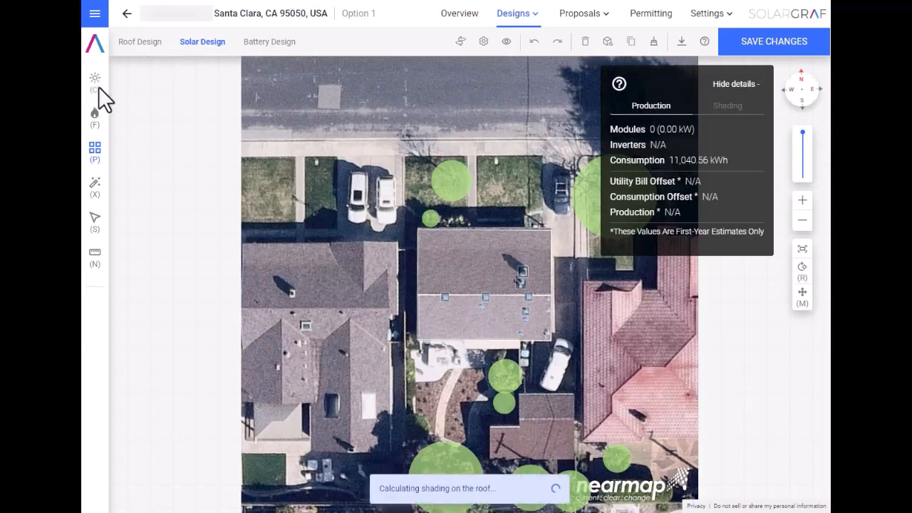
mouse_move(94, 114)
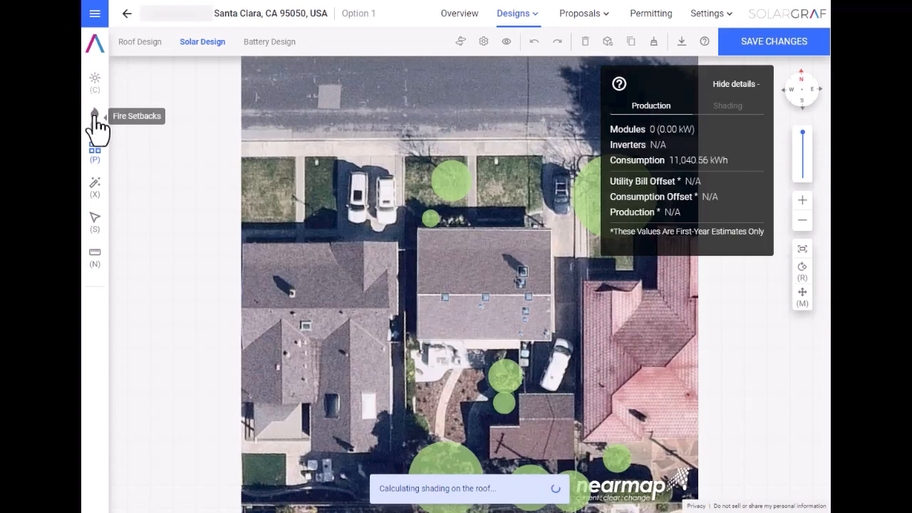
Step: Set the fire setback jurisdiction to Santa Clara (City of), California and apply it
left_click(94, 114)
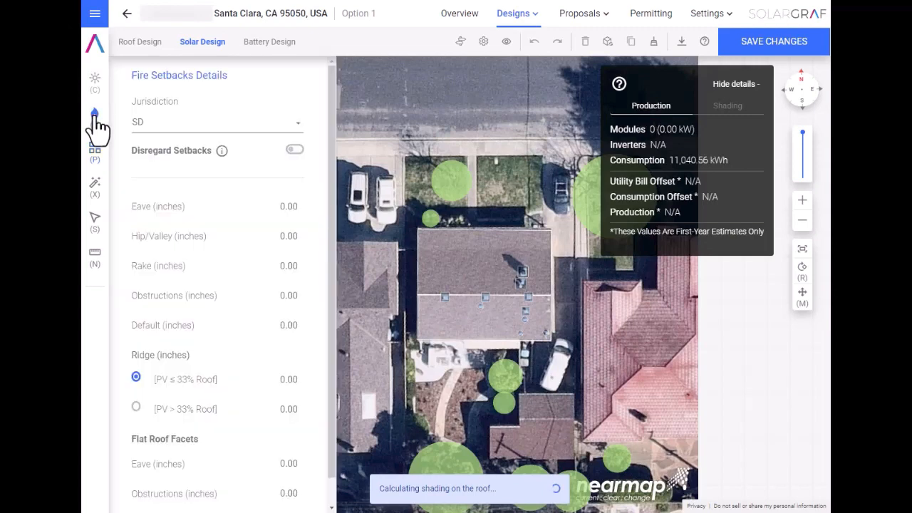
left_click(217, 122)
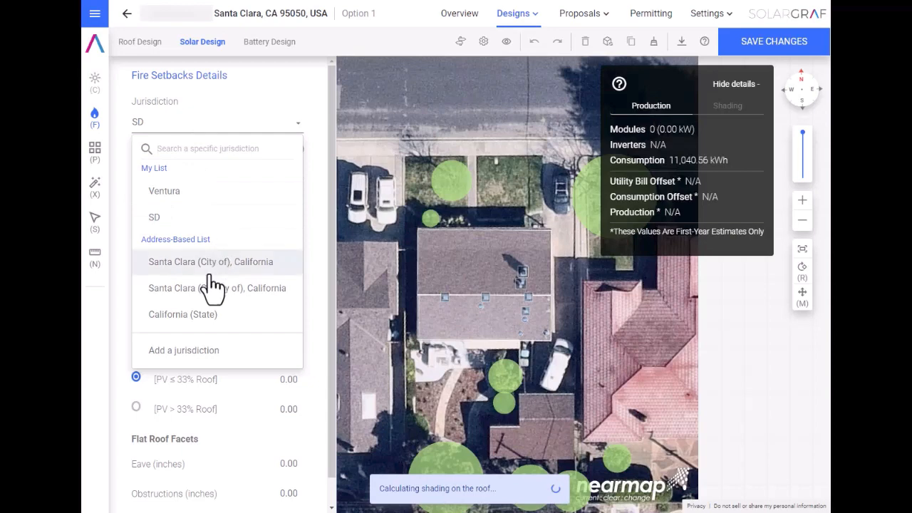
left_click(211, 262)
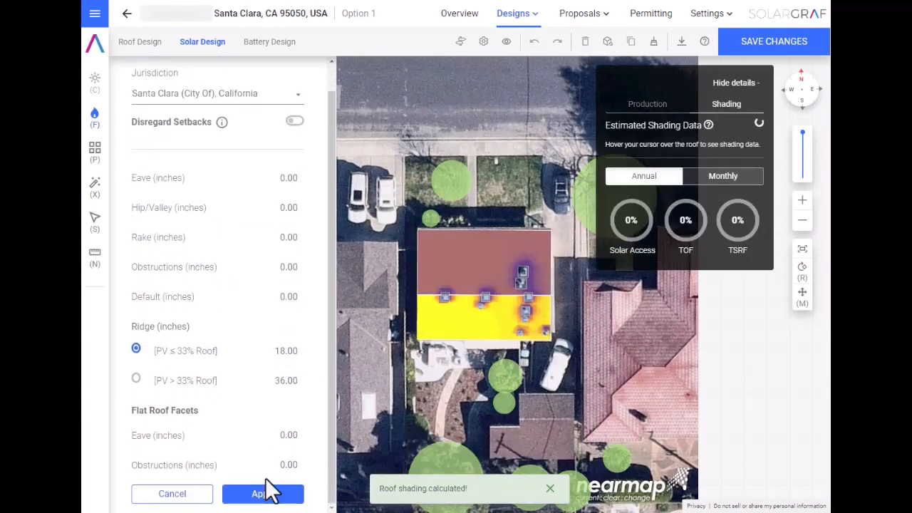
left_click(262, 493)
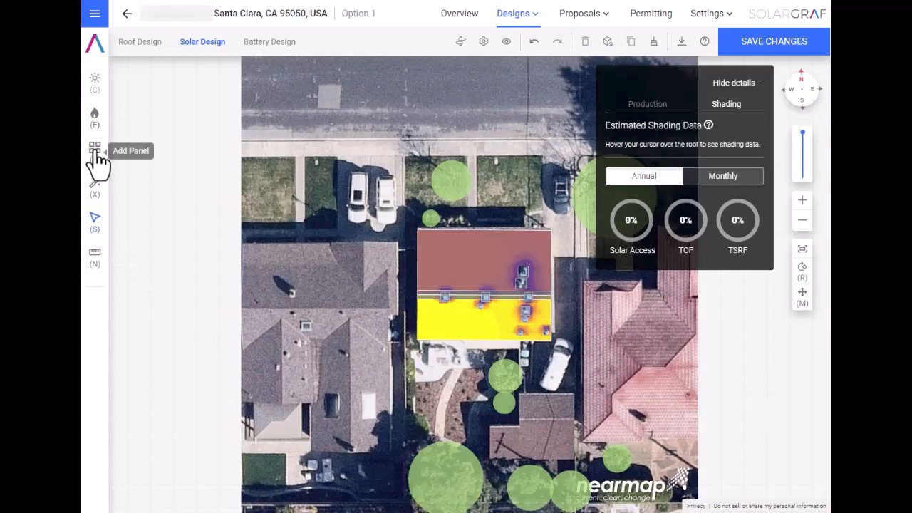
Step: Auto-fill the lower roof facet with 20 panels and calculate the first-year production estimates
left_click(94, 147)
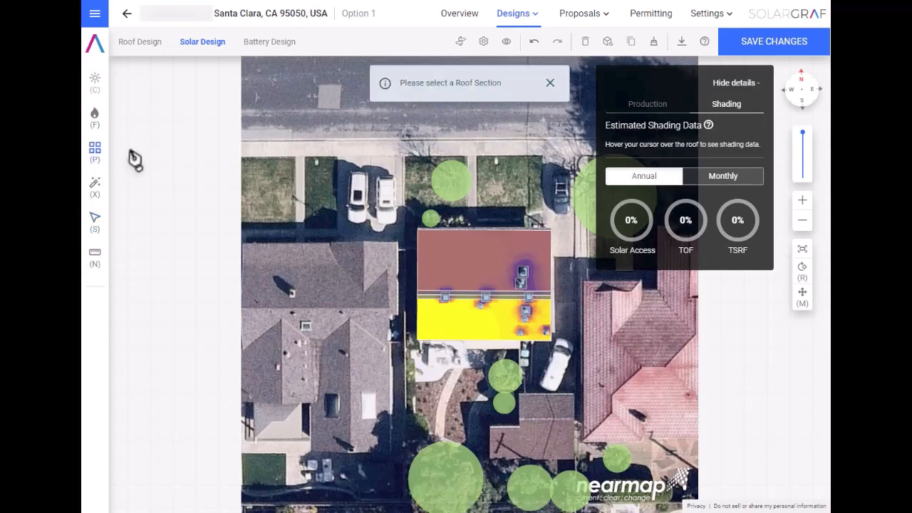
mouse_move(467, 328)
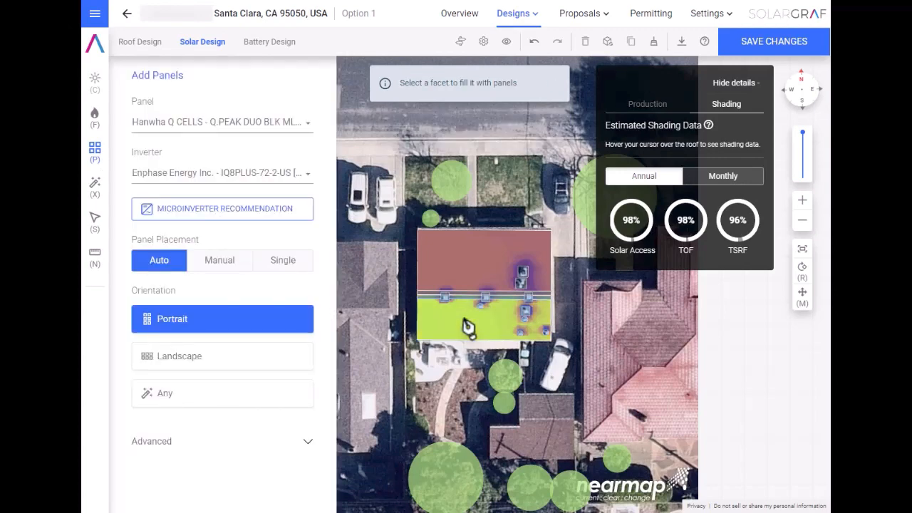
left_click(468, 327)
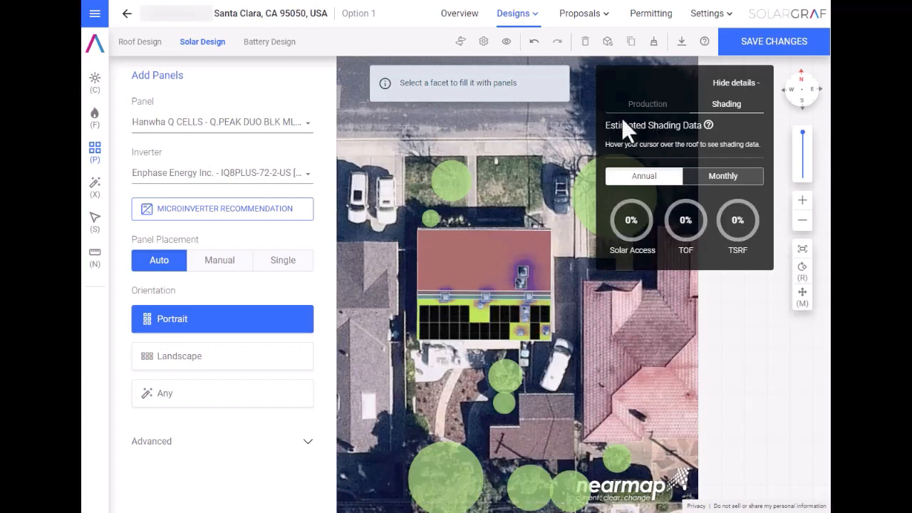
left_click(650, 104)
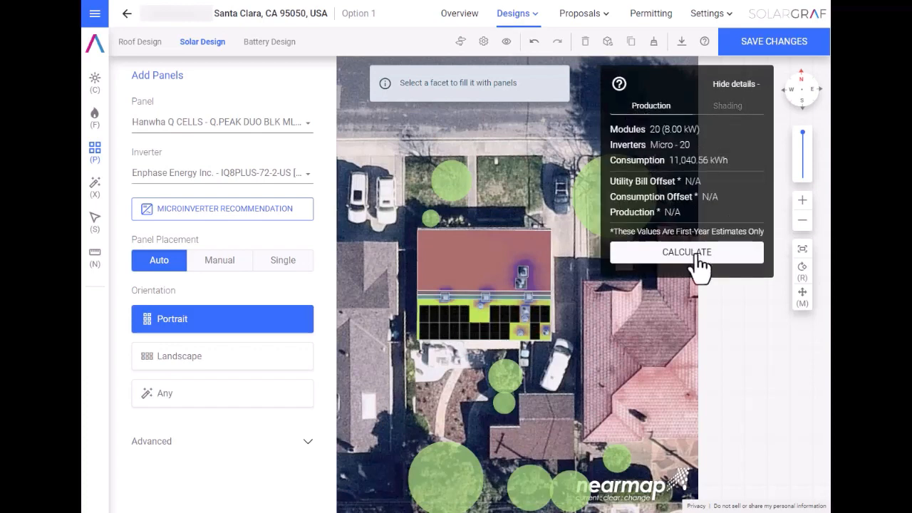
left_click(687, 252)
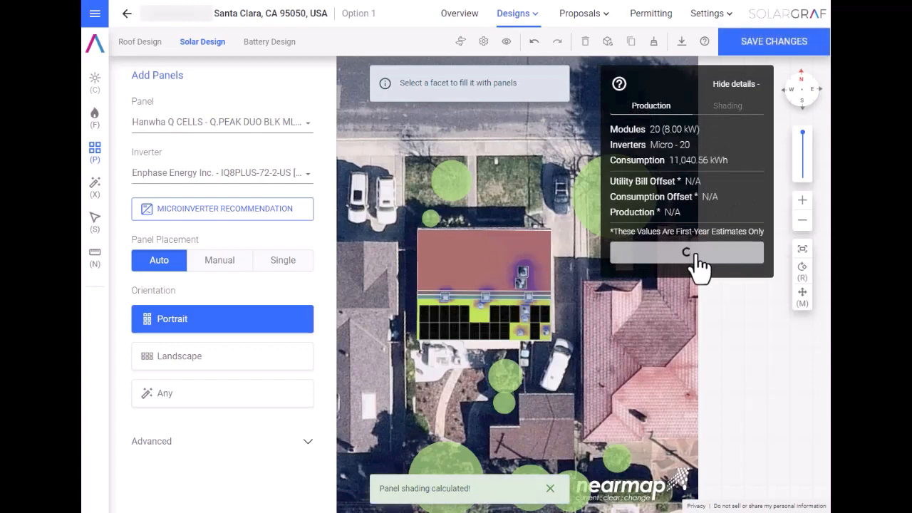
left_click(686, 254)
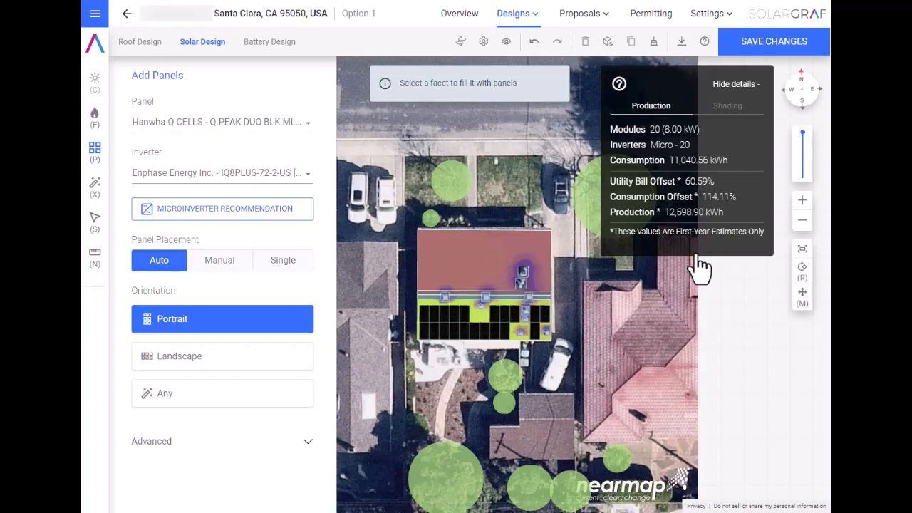
mouse_move(709, 232)
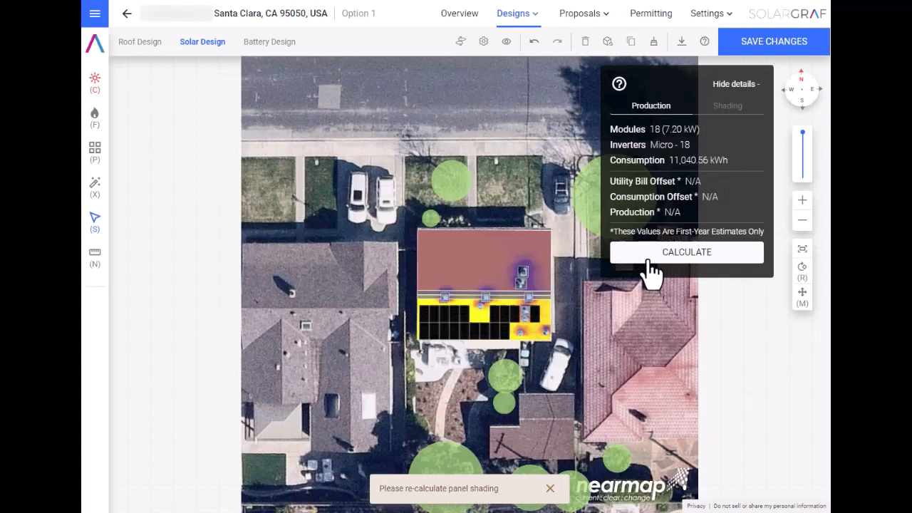
Step: Recalculate estimates for the trimmed 18-panel (7.20 kW) layout and move to Battery Design
left_click(687, 251)
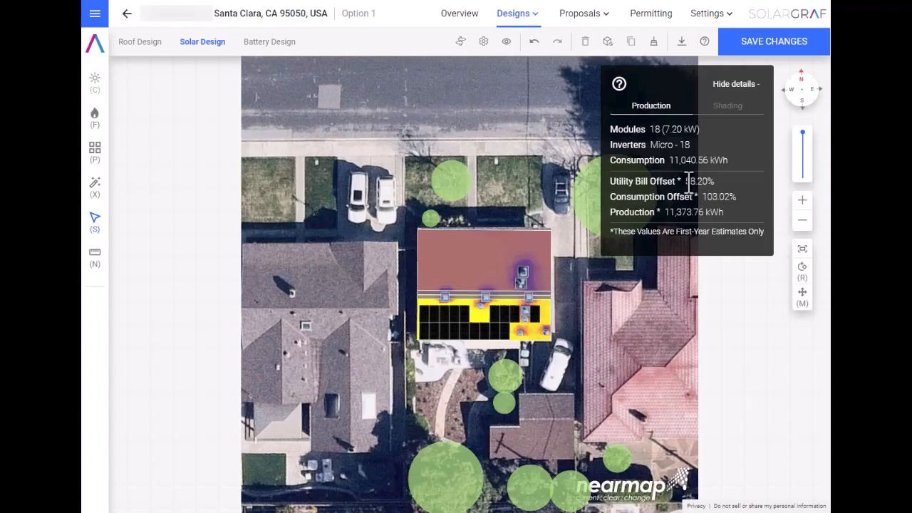
left_click(270, 42)
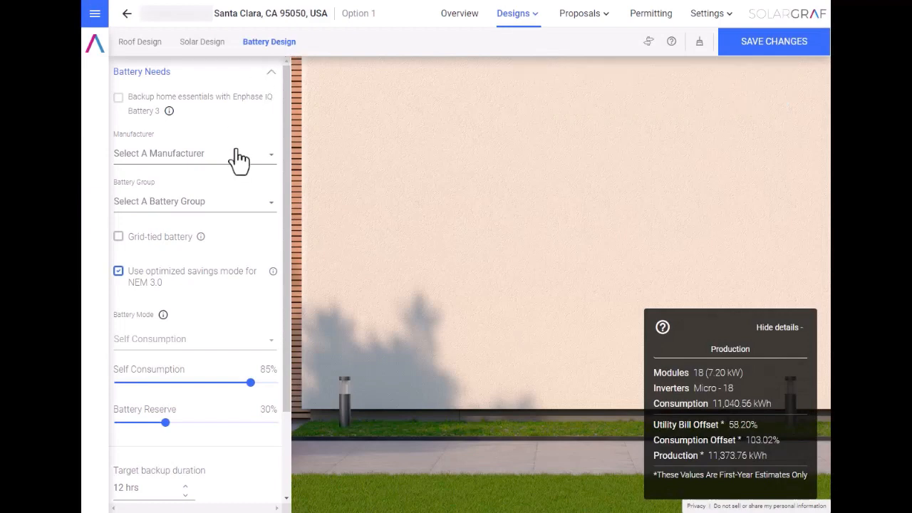
Step: Choose Enphase Energy Inc. IQ Battery 5P For US/MX/CA and mark the battery as grid-tied
left_click(193, 154)
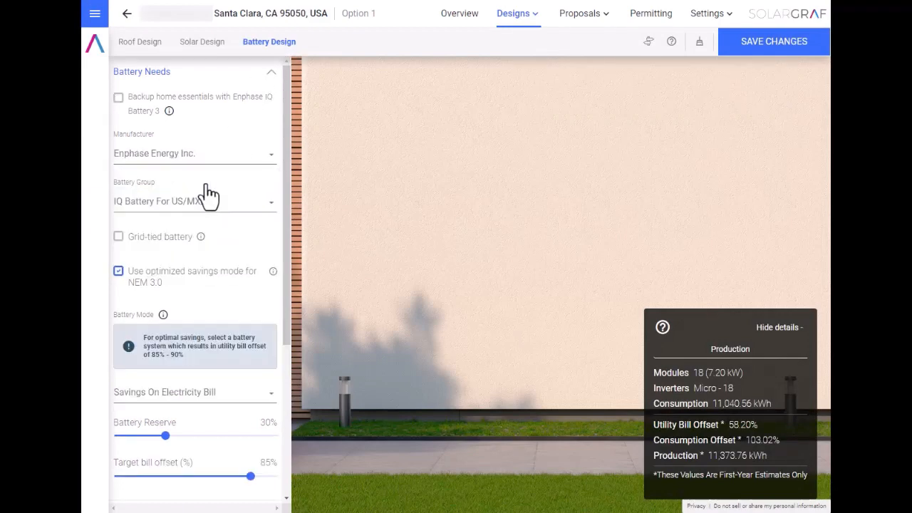
left_click(194, 200)
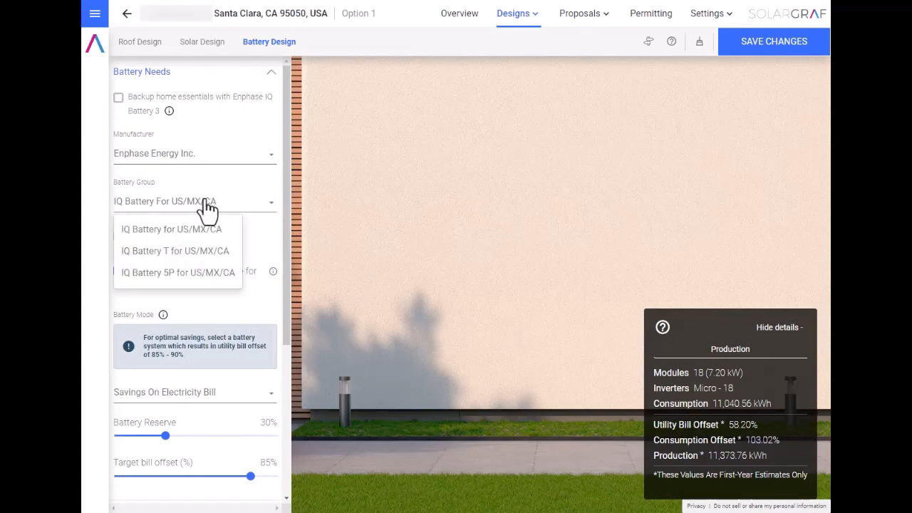
left_click(179, 272)
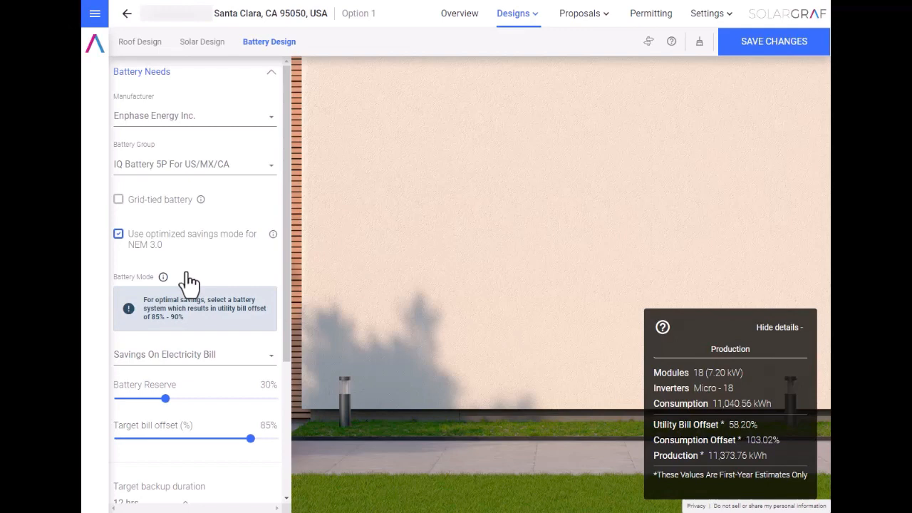
mouse_move(121, 202)
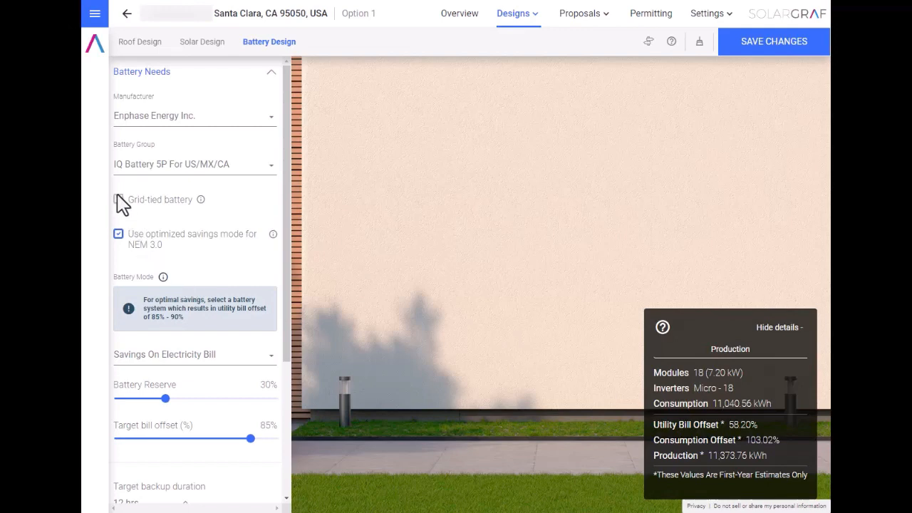
left_click(119, 200)
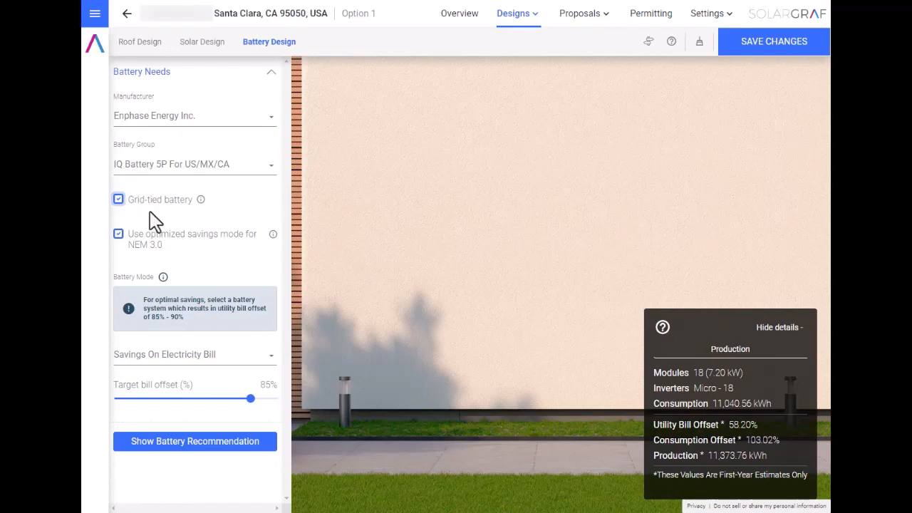
mouse_move(156, 225)
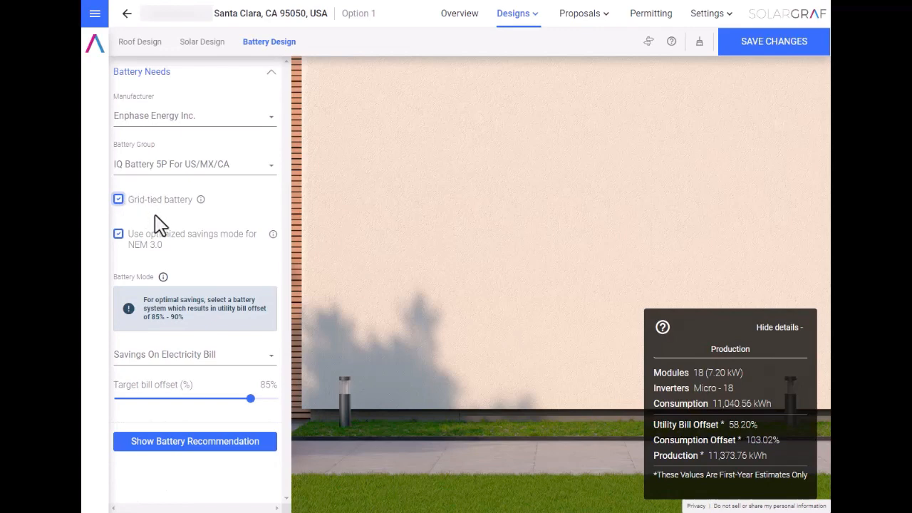
mouse_move(228, 388)
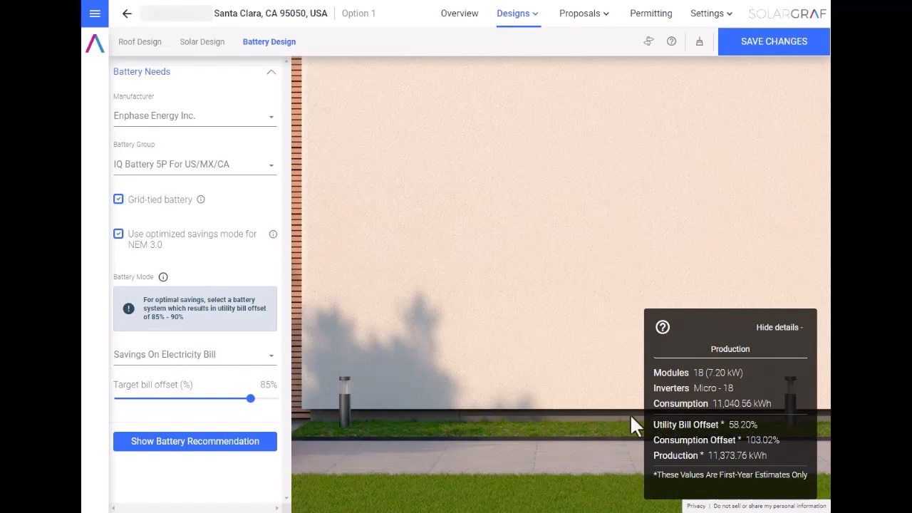
Step: Get the recommended size, settle on 10 kWh: 2 IQ Battery 5P, and go to Proposals
left_click(194, 442)
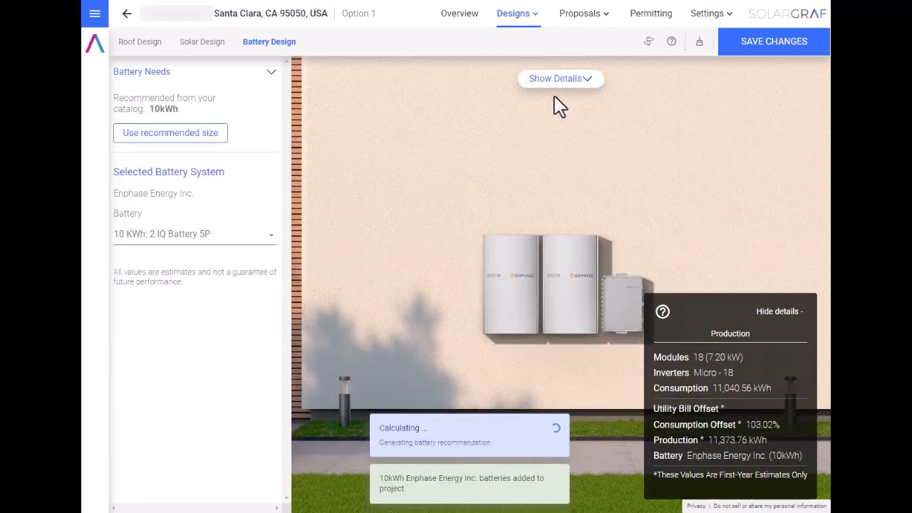
mouse_move(221, 397)
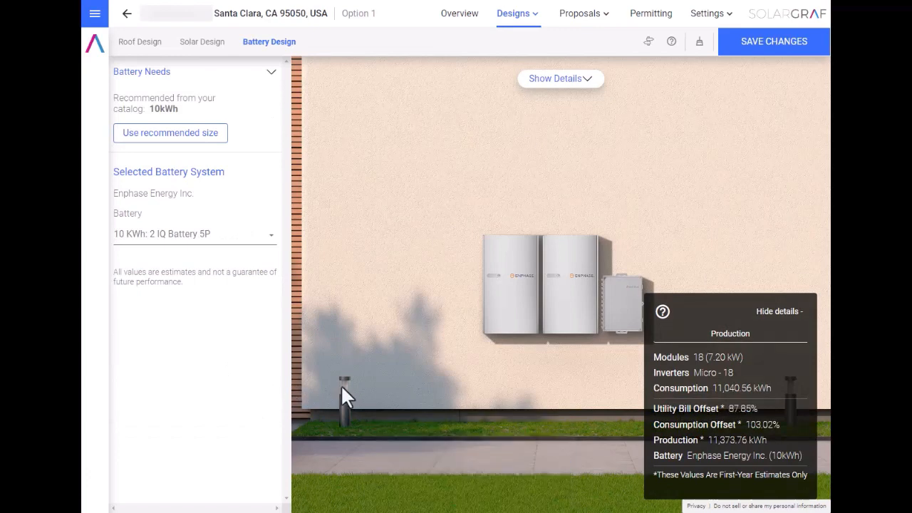
mouse_move(624, 402)
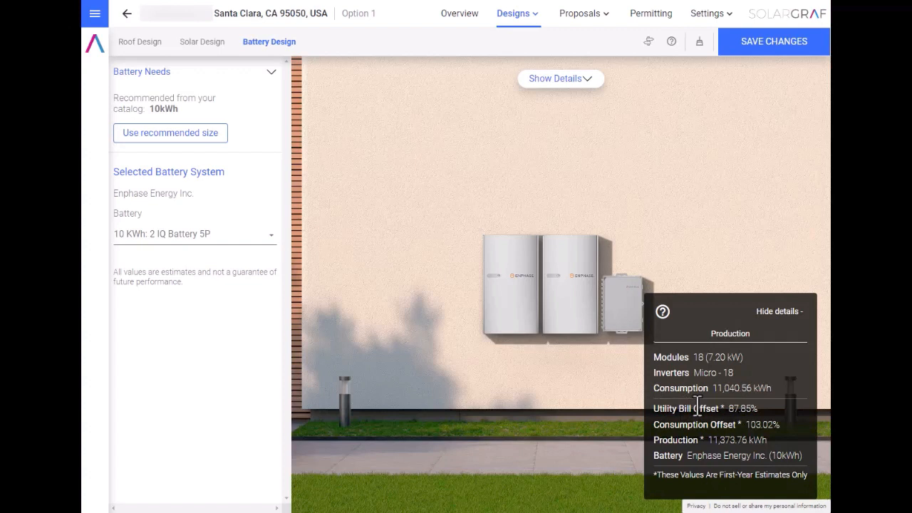
mouse_move(633, 393)
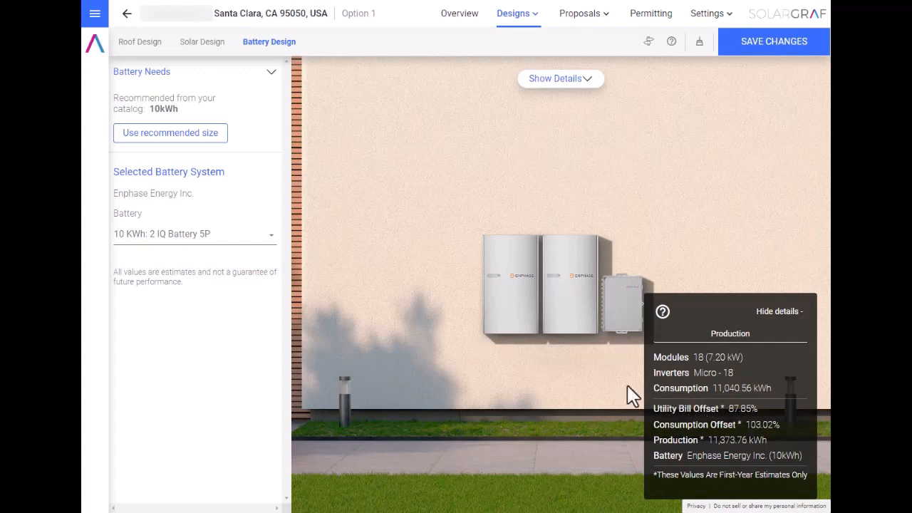
mouse_move(203, 246)
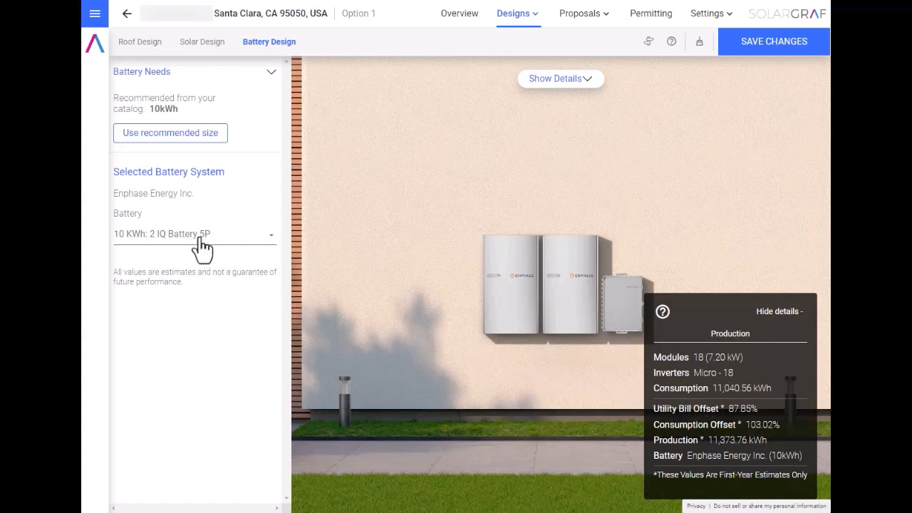
left_click(193, 234)
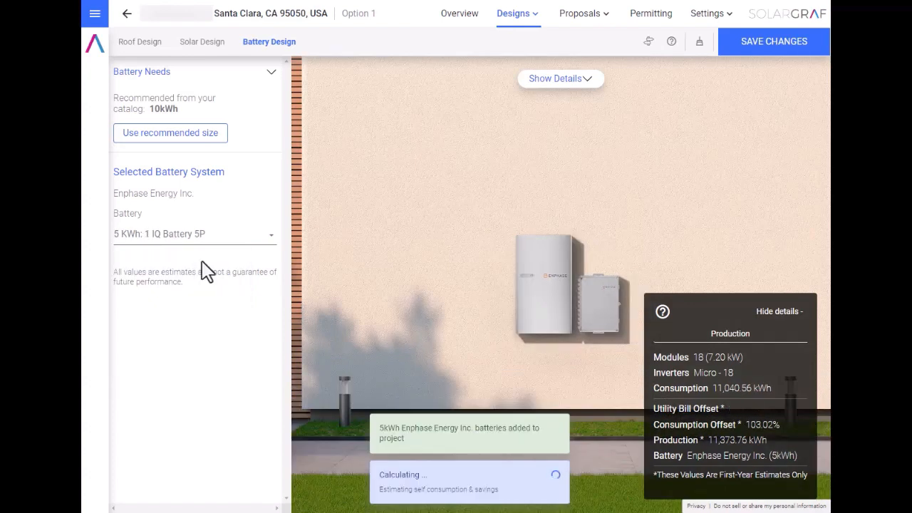
mouse_move(596, 385)
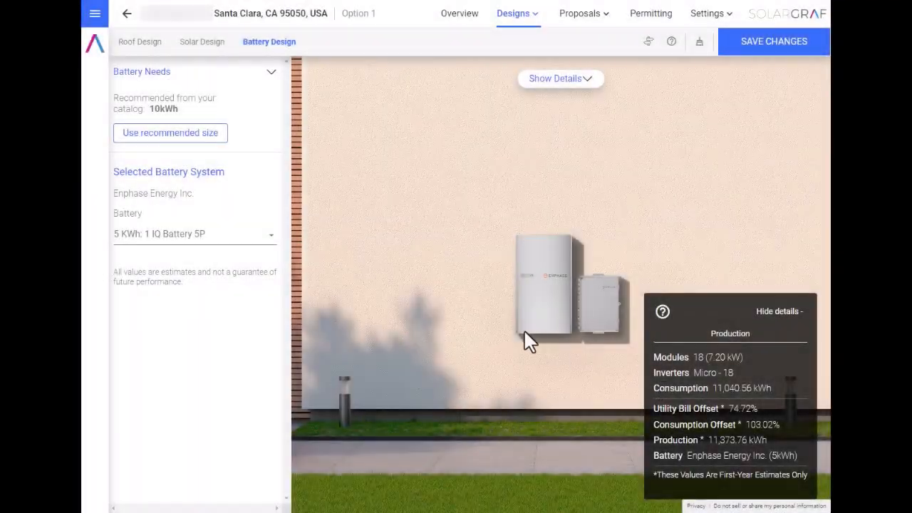
left_click(194, 233)
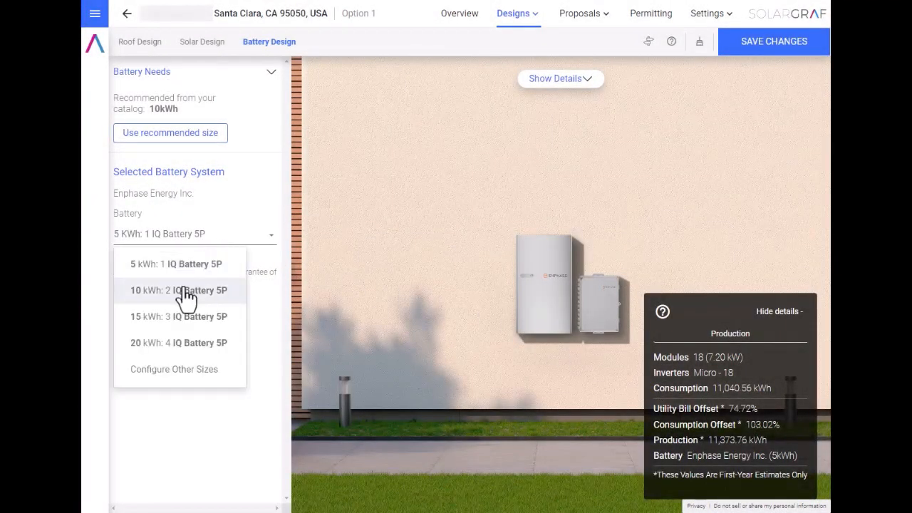
left_click(179, 291)
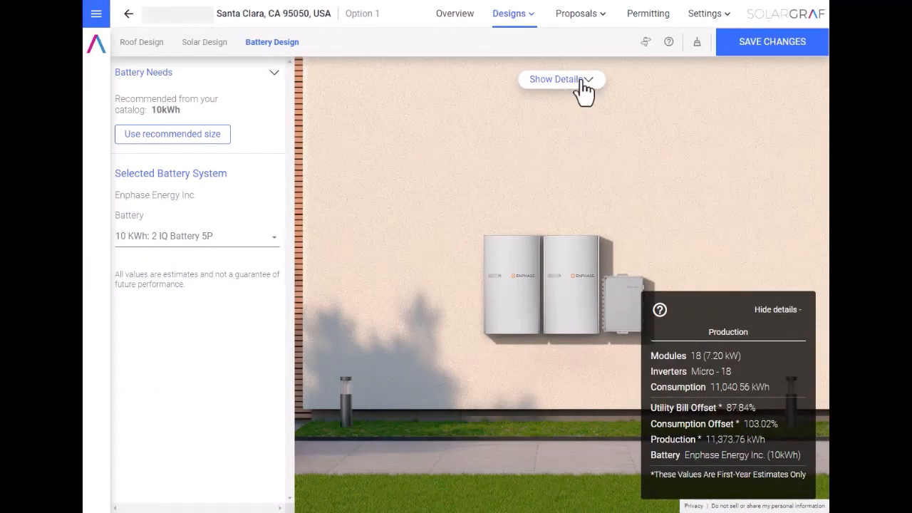
left_click(567, 15)
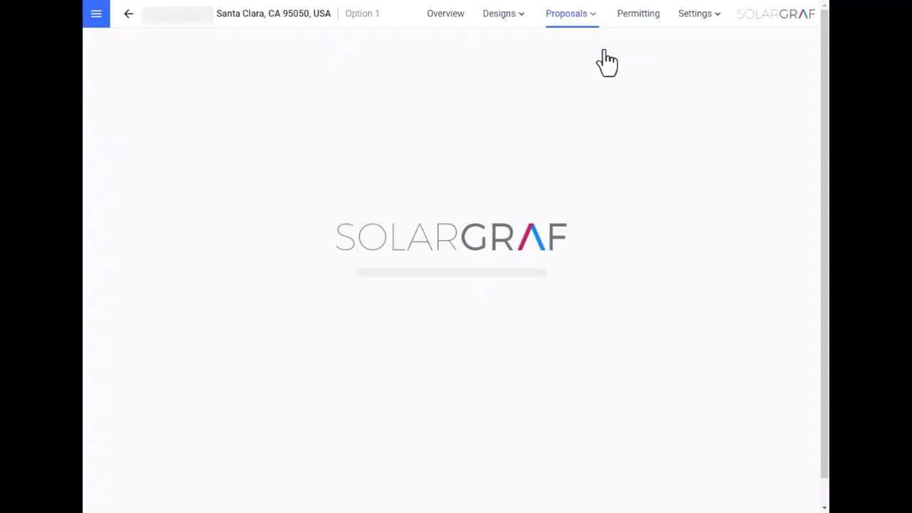
Step: Open the generated proposal and scroll past System Design to the Buy Option bill savings cards
left_click(566, 13)
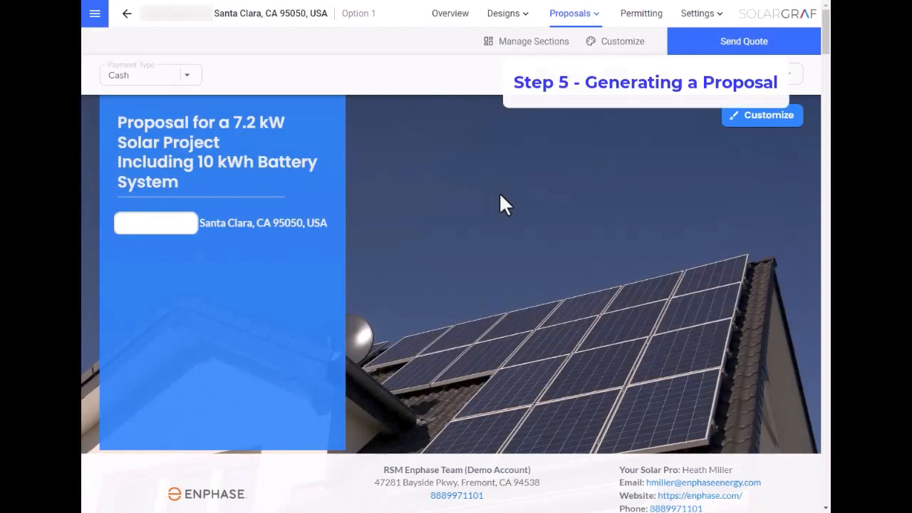
scroll("down", 3)
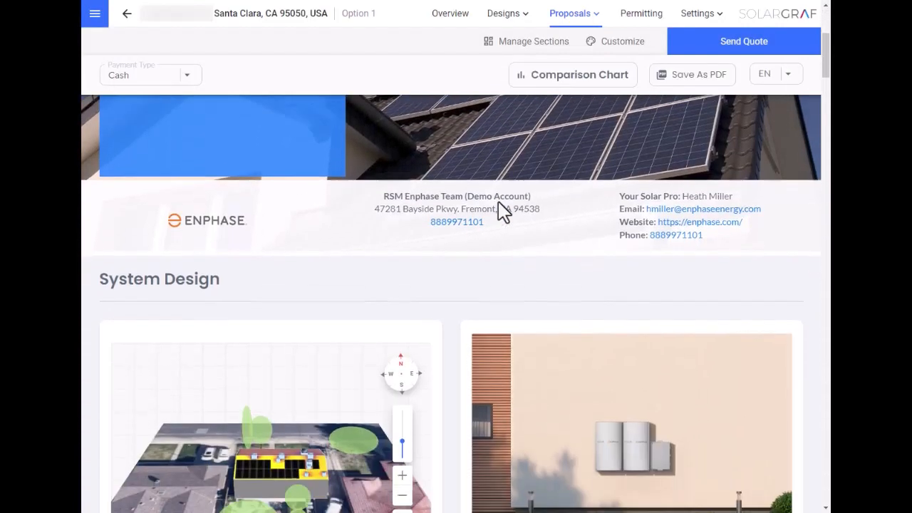
scroll("down", 3)
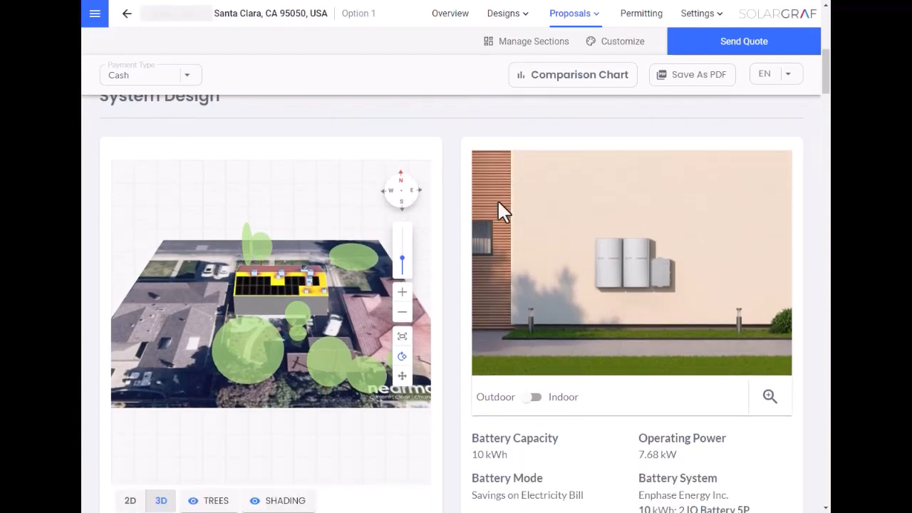
scroll("down", 3)
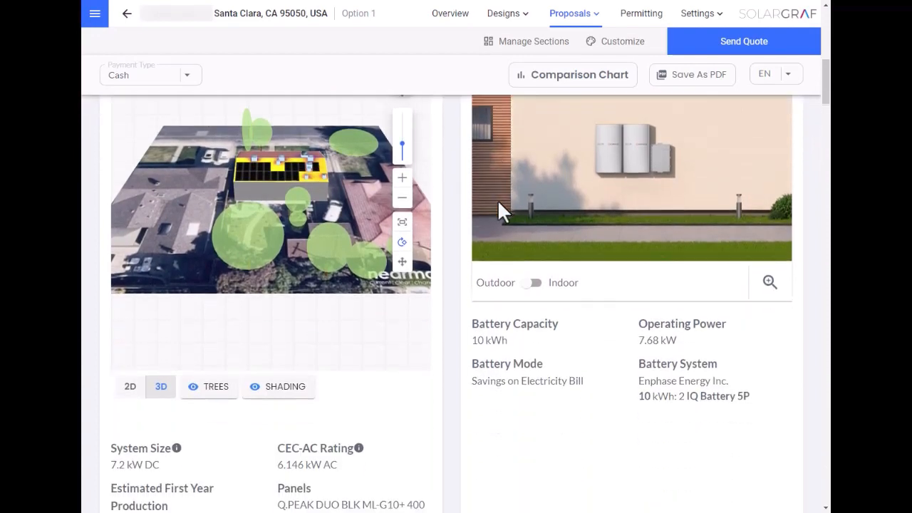
scroll("down", 3)
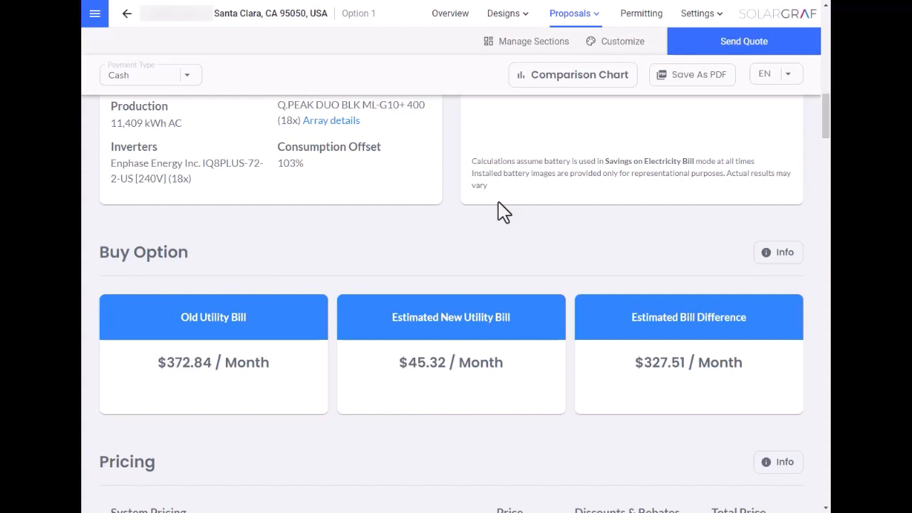
mouse_move(506, 285)
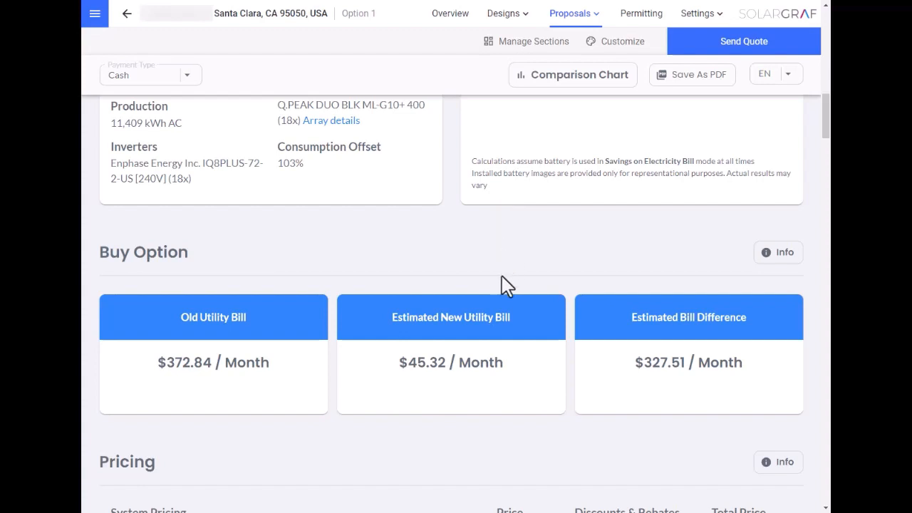
mouse_move(513, 377)
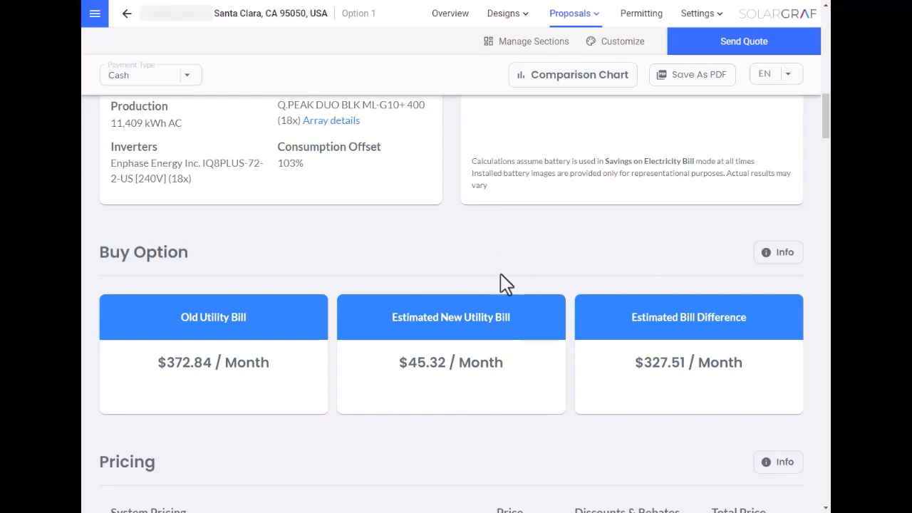
Step: Scroll past the $23,040 solar and $14,000 battery pricing to September's hourly energy chart
scroll("down", 3)
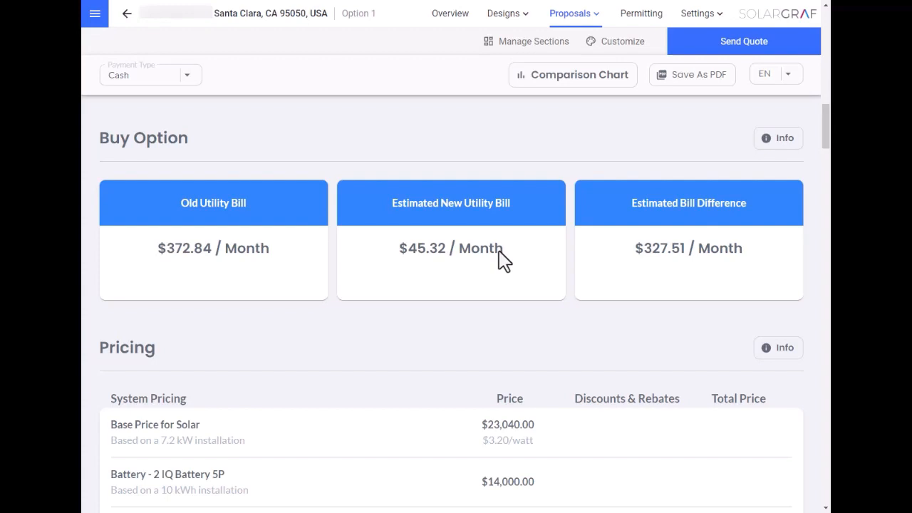
scroll("down", 3)
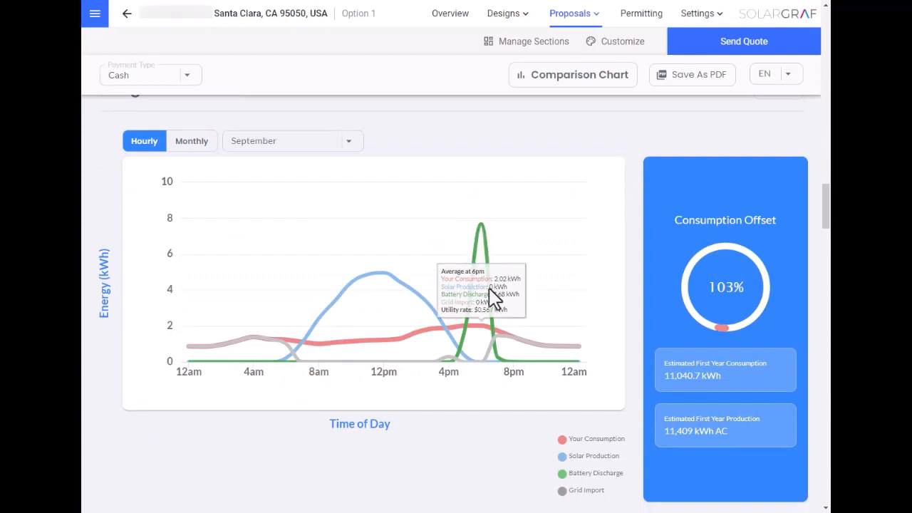
mouse_move(528, 307)
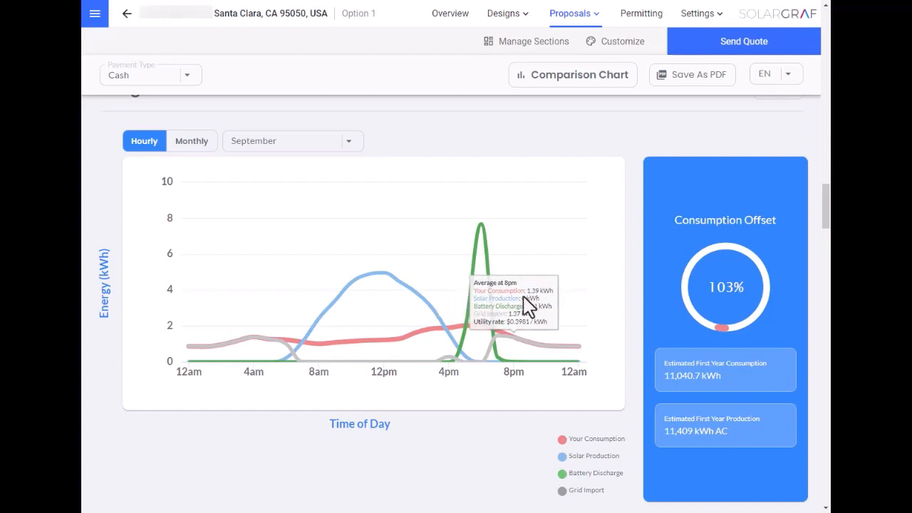
mouse_move(456, 412)
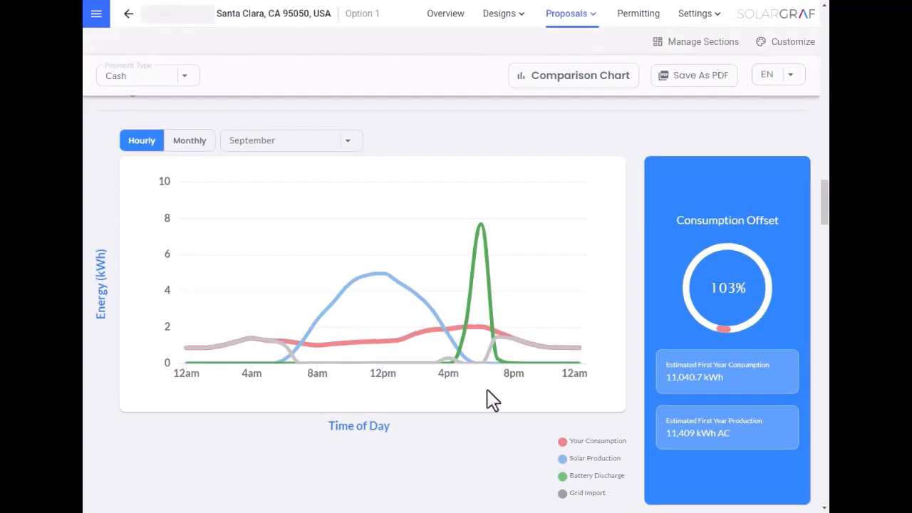
Step: Scroll to Estimated Savings: $151,466.60 over 25 years, 5.9-year payback, 19.4% ROI
scroll("down", 3)
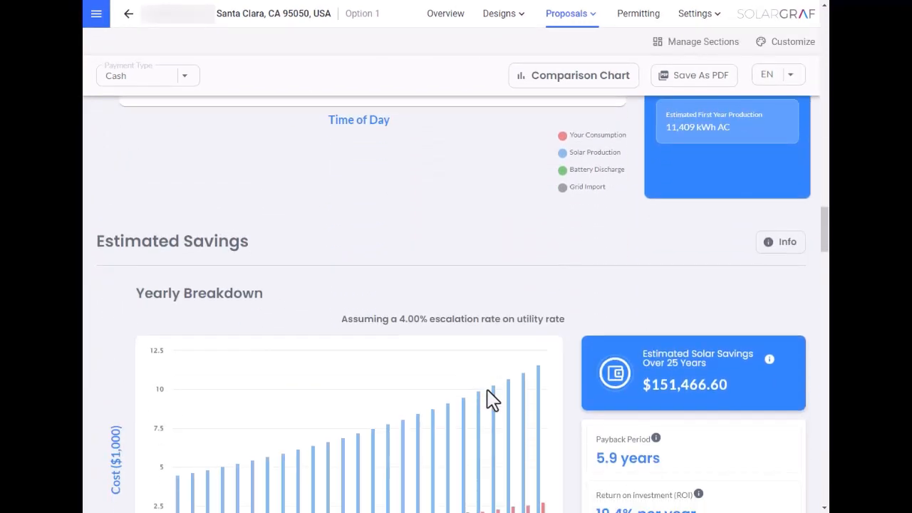
scroll("down", 3)
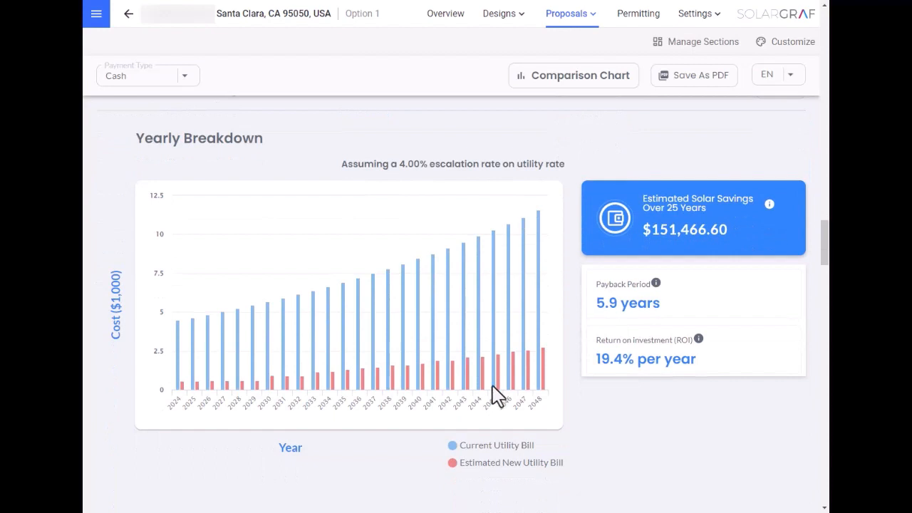
mouse_move(633, 328)
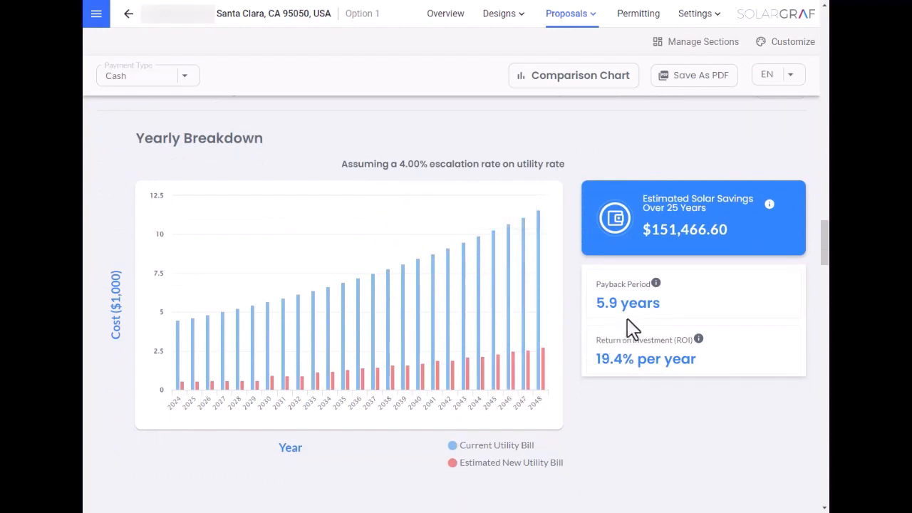